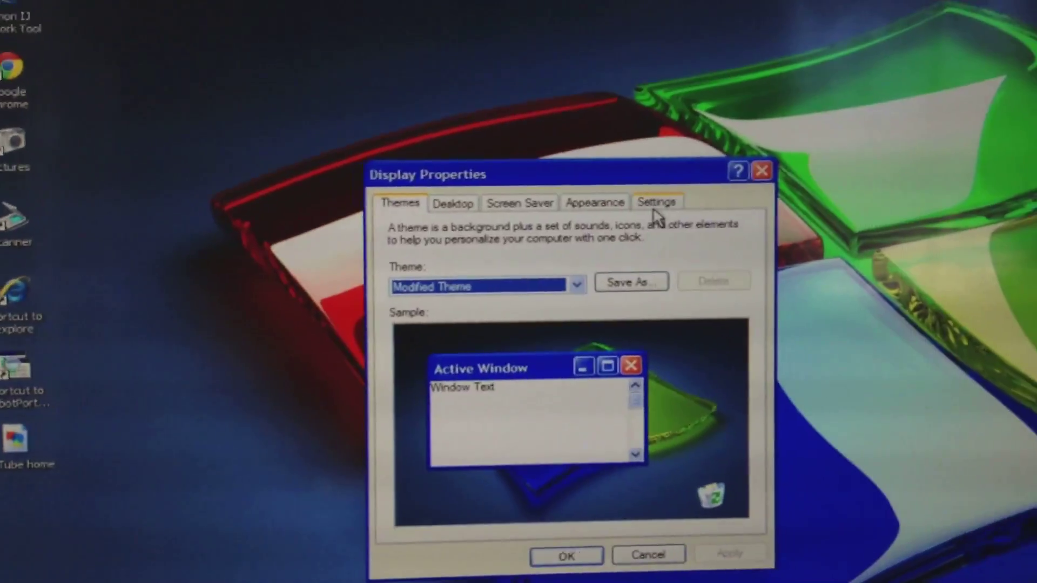
left_click(656, 202)
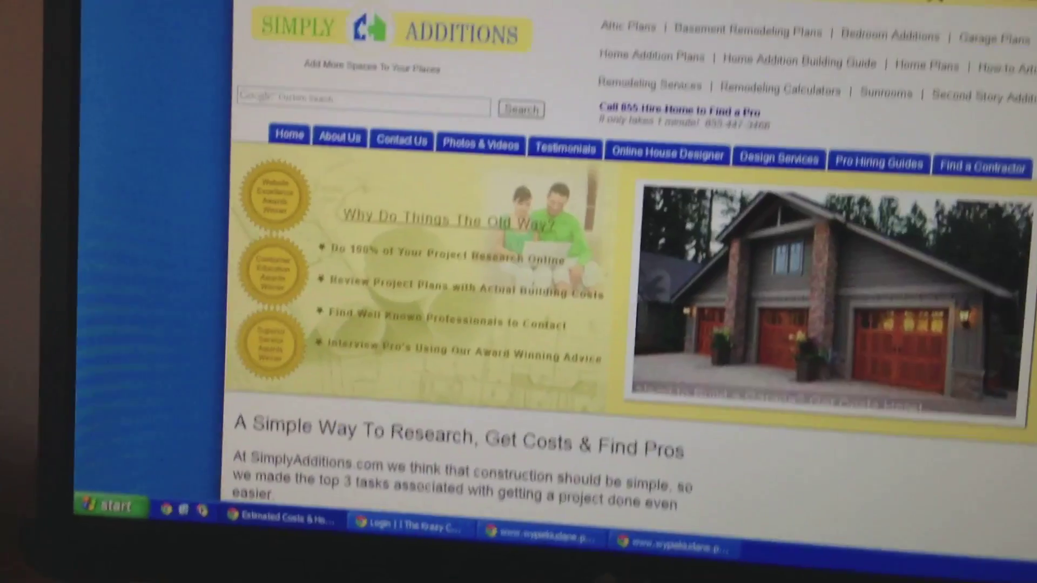
scroll("down", 3)
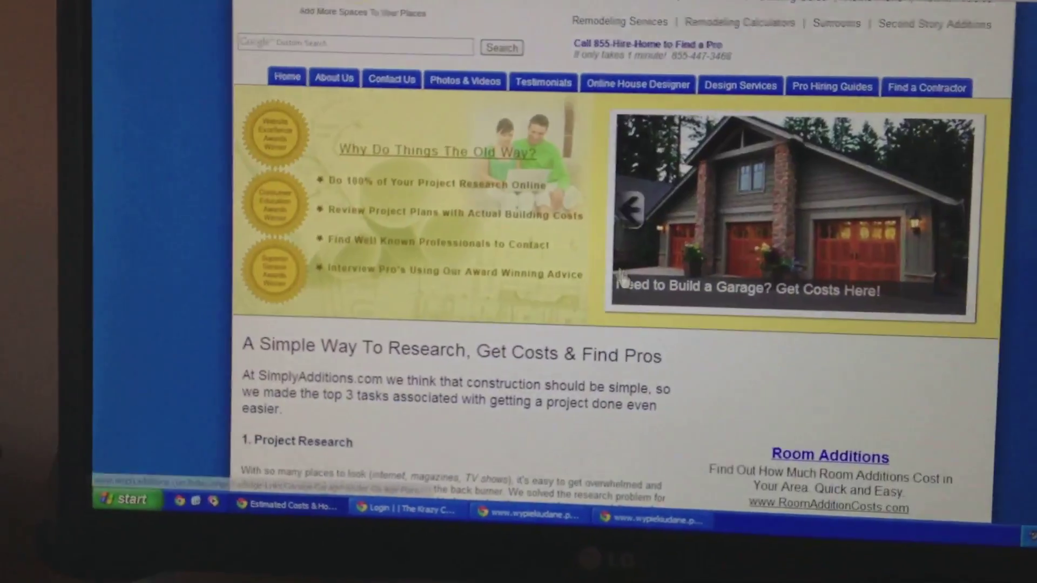
scroll("down", 3)
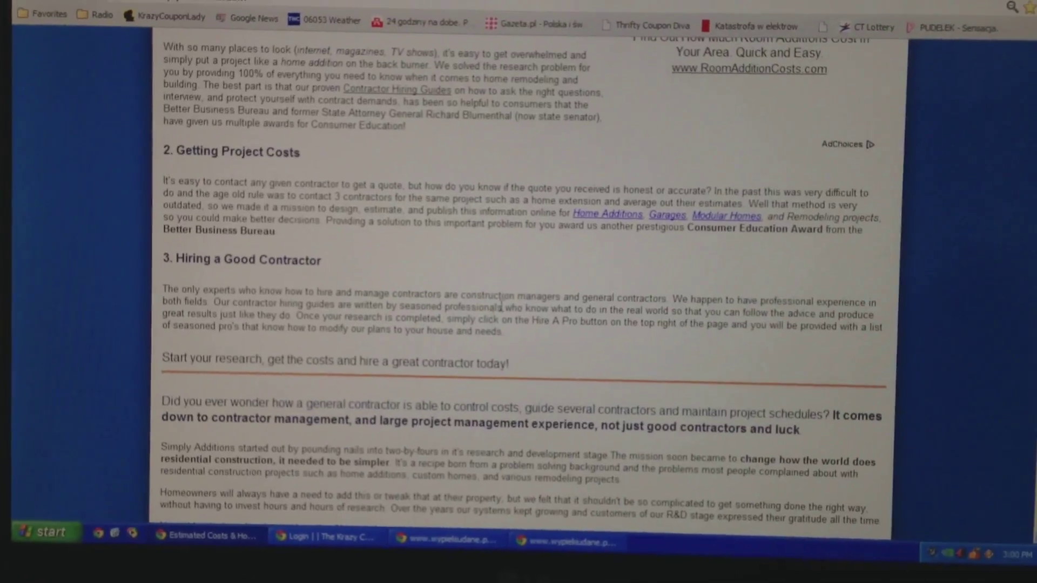
scroll("down", 3)
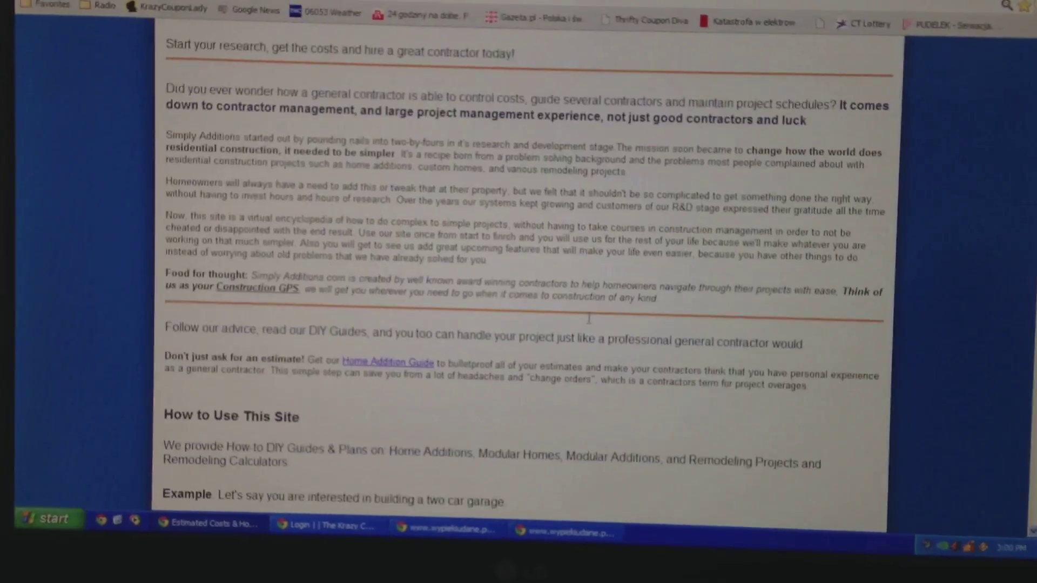
scroll("up", 3)
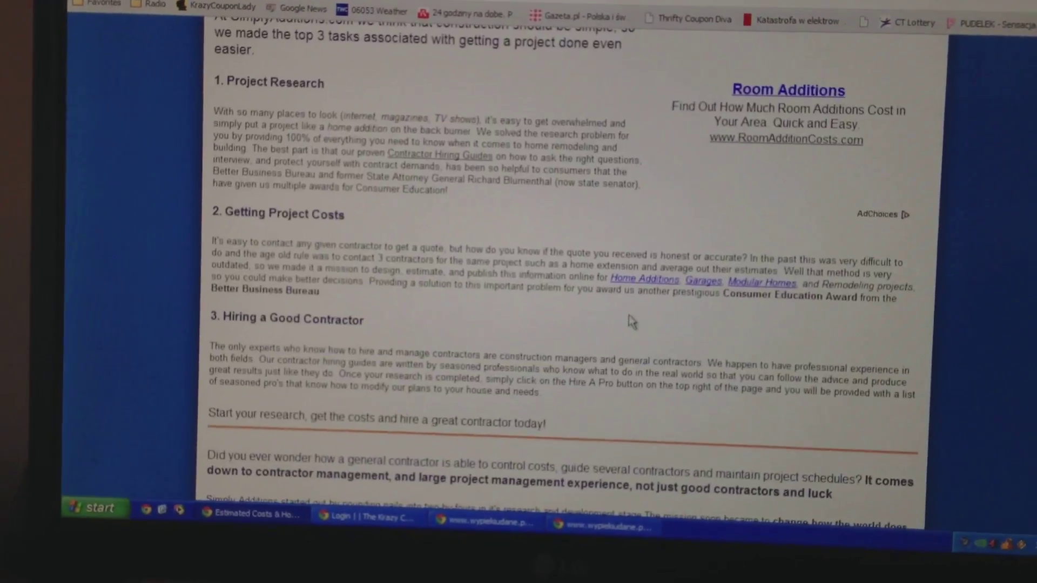
scroll("up", 3)
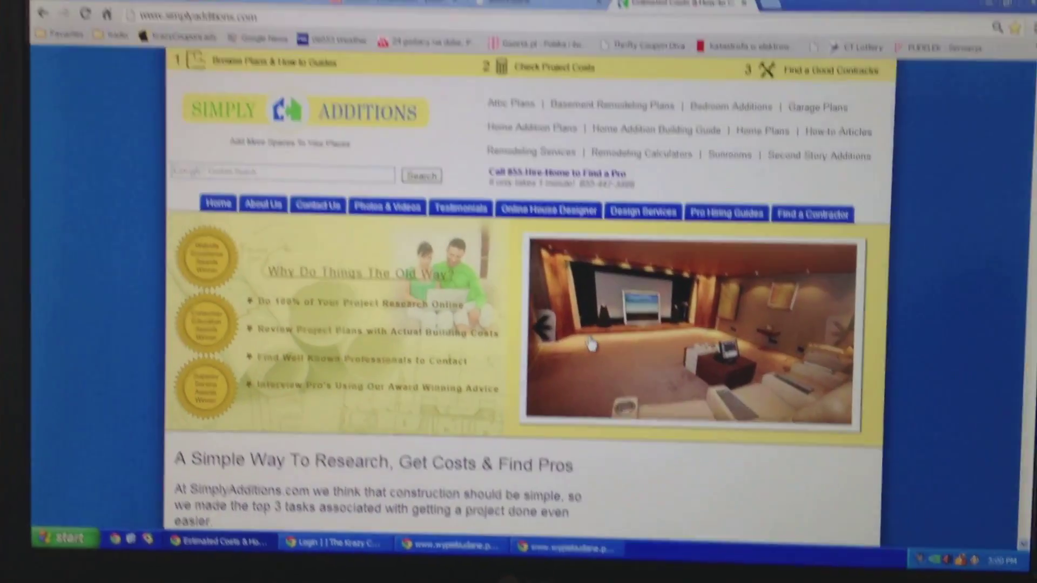